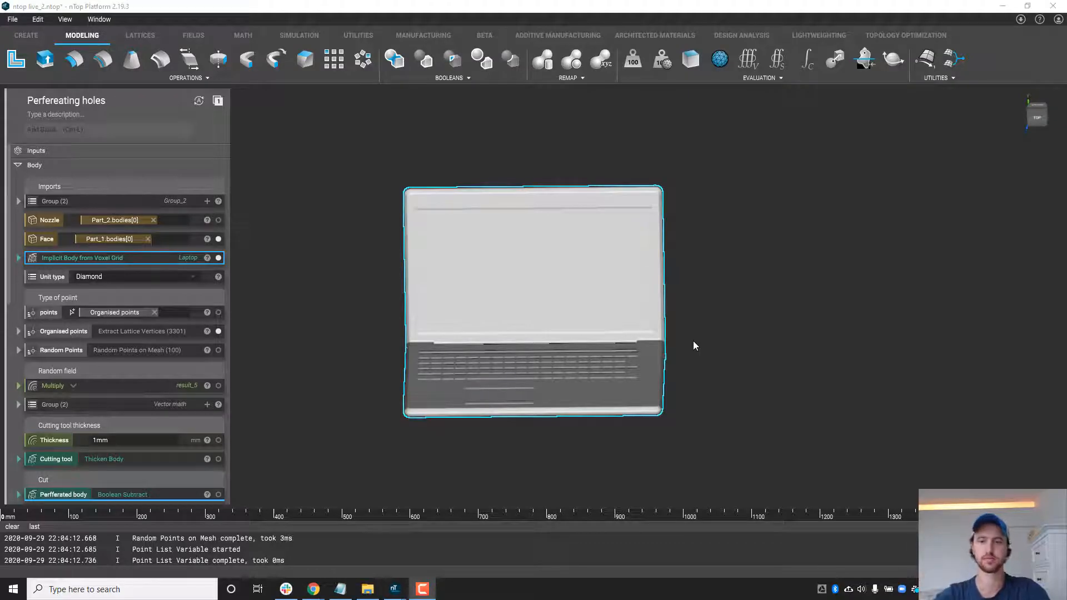
mouse_move(686, 314)
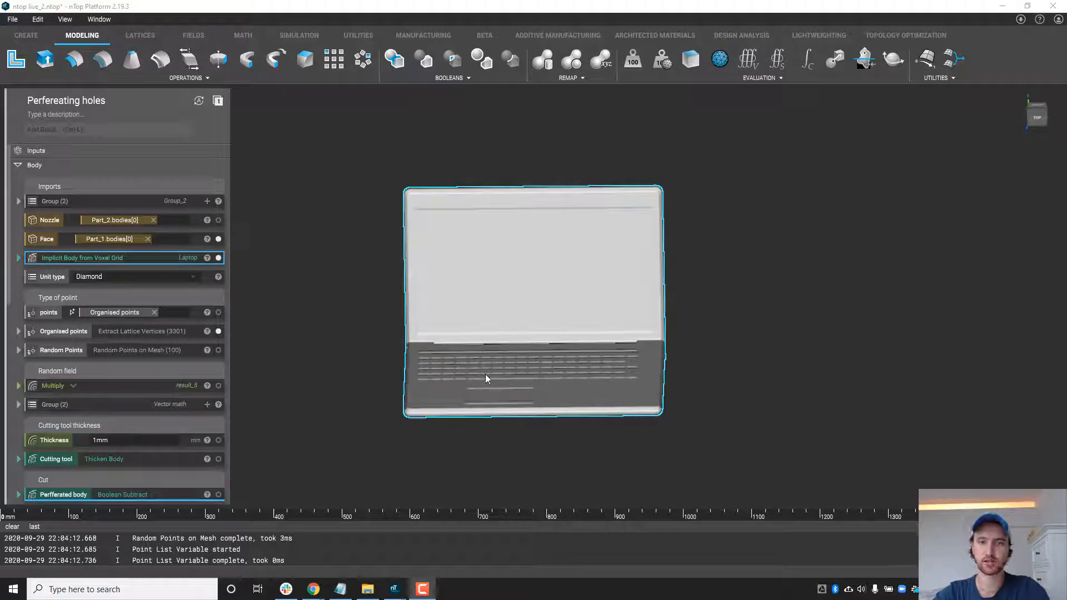
Orbit the viewport to view the imported laptop face plate obliquely.
left_click_drag(487, 378, 573, 207)
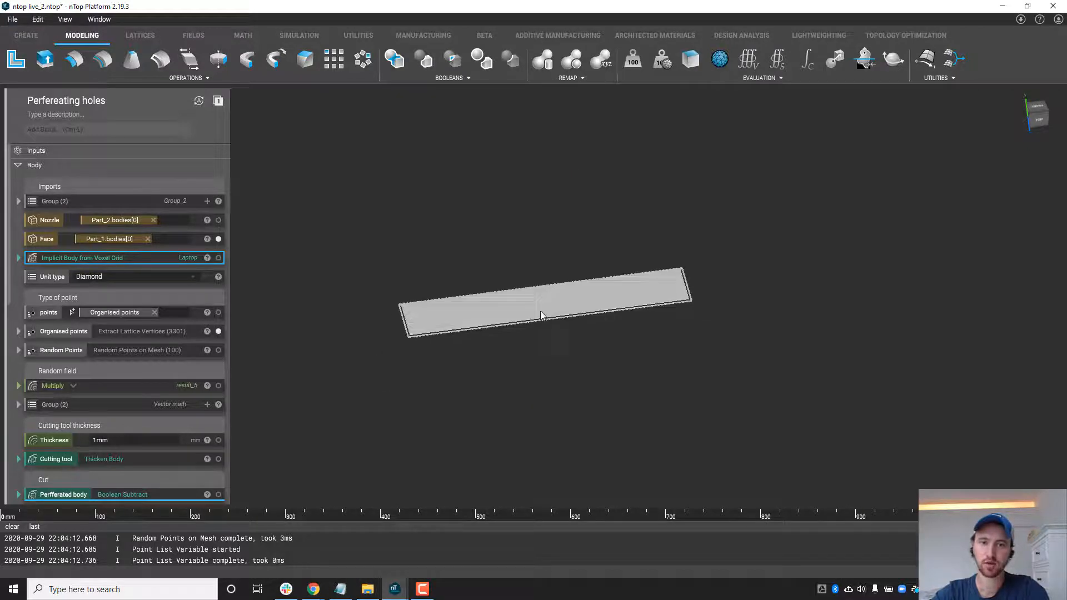
Preview the organised points and switch Unit type through Simple cubic to Body centered cubic.
left_click(63, 331)
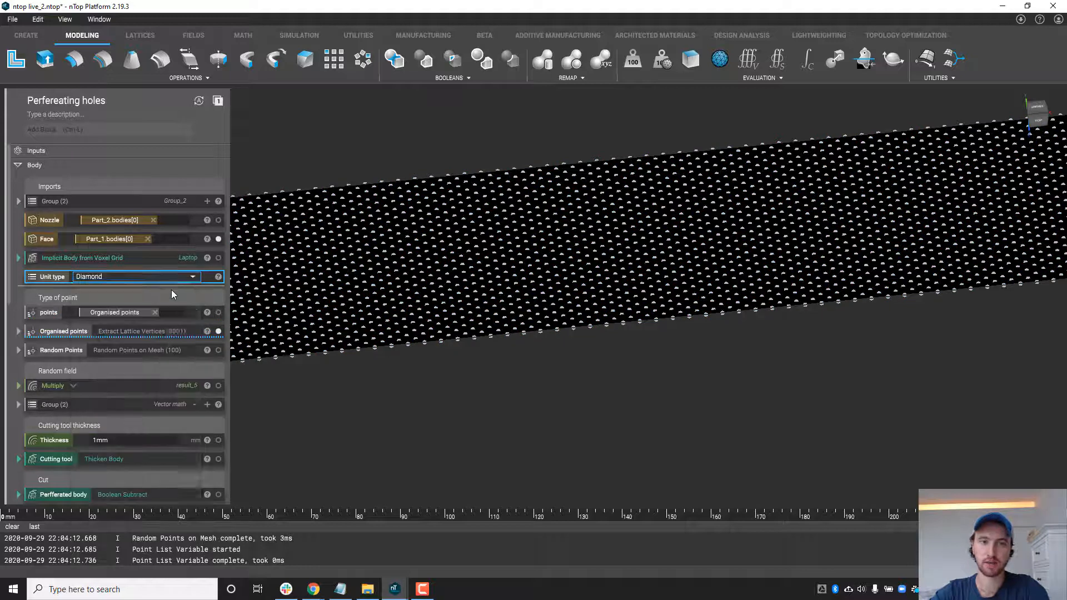
left_click(134, 276)
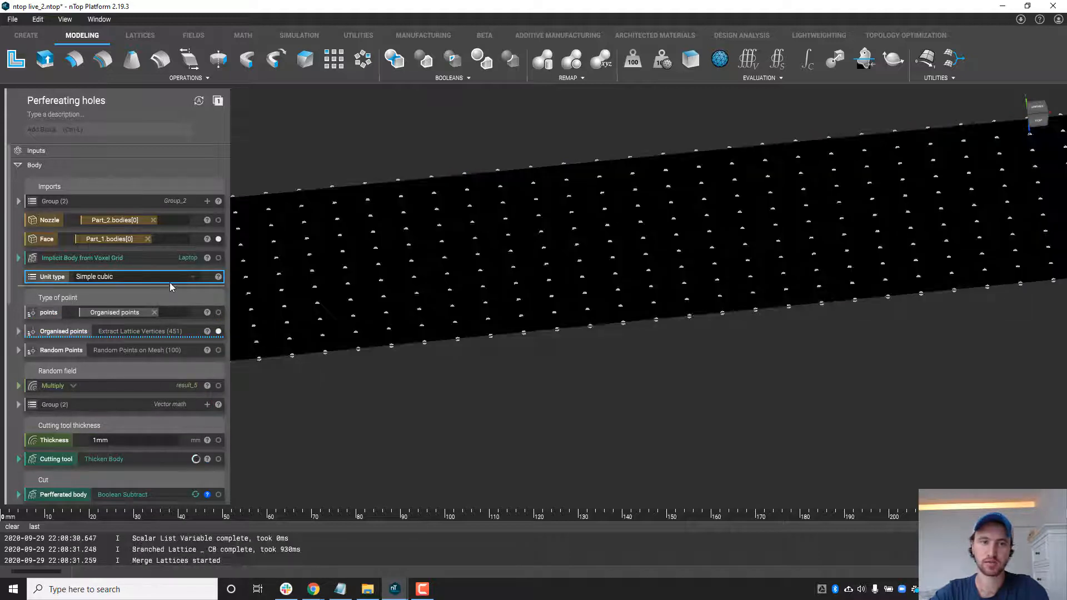
left_click(136, 277)
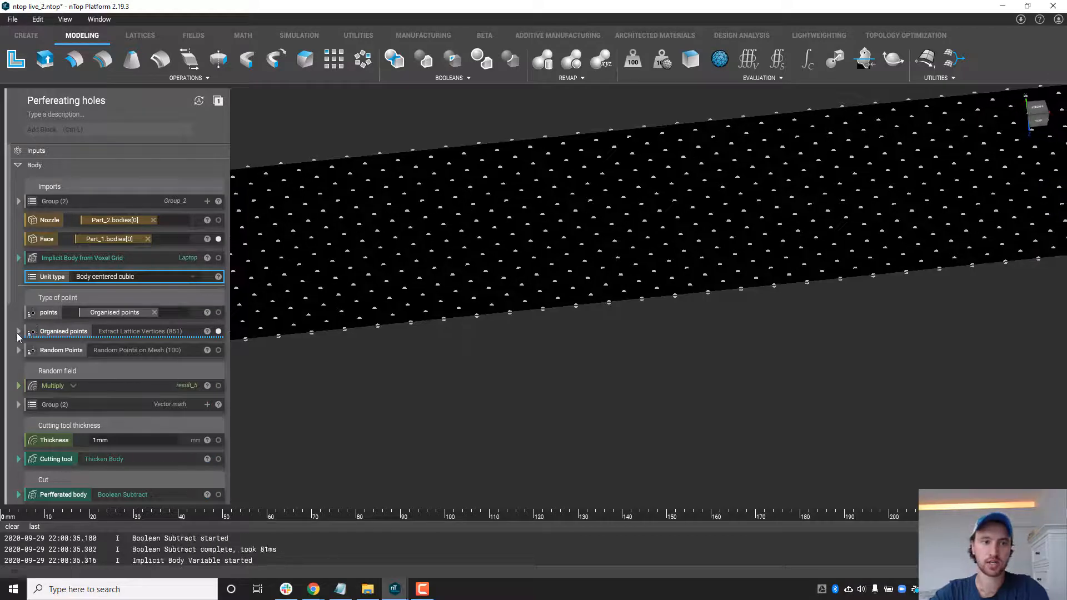
Set the Conformal Lattice from CAD Face divisions to 20 and 5.
left_click(18, 331)
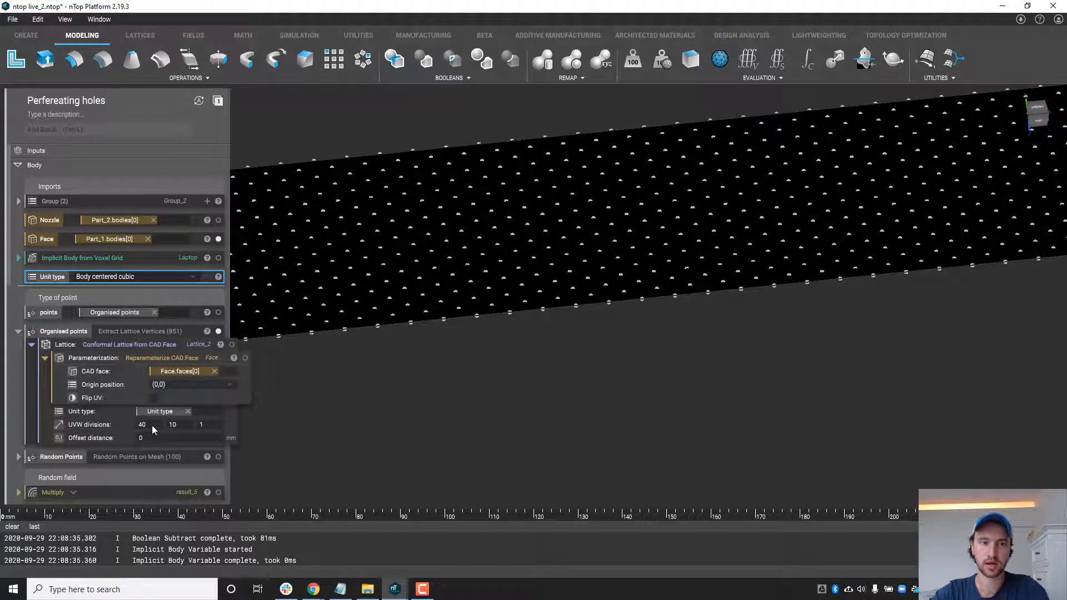
type("20")
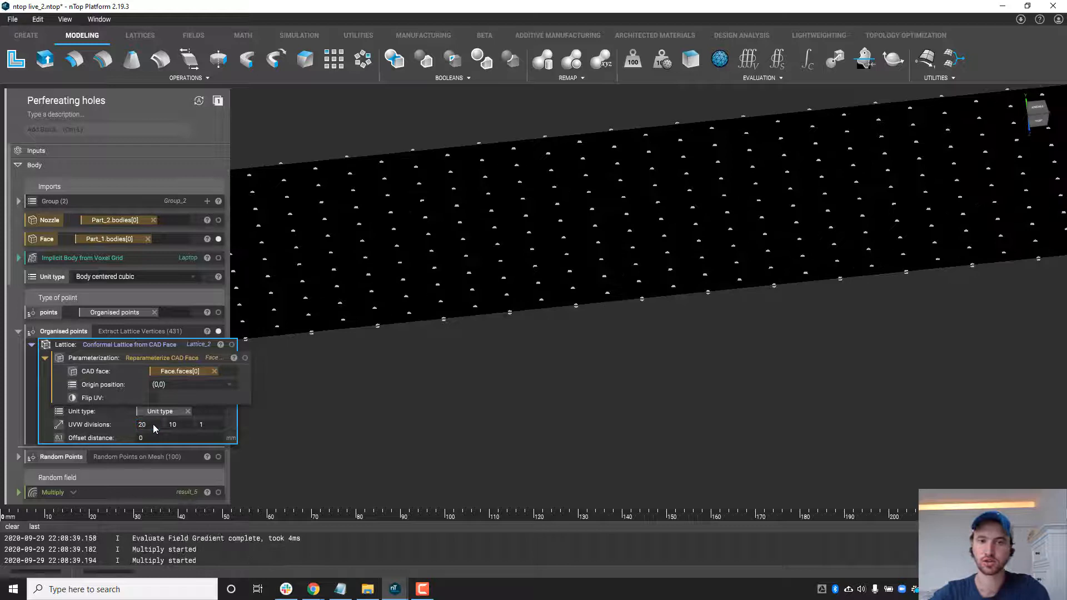
left_click(172, 424)
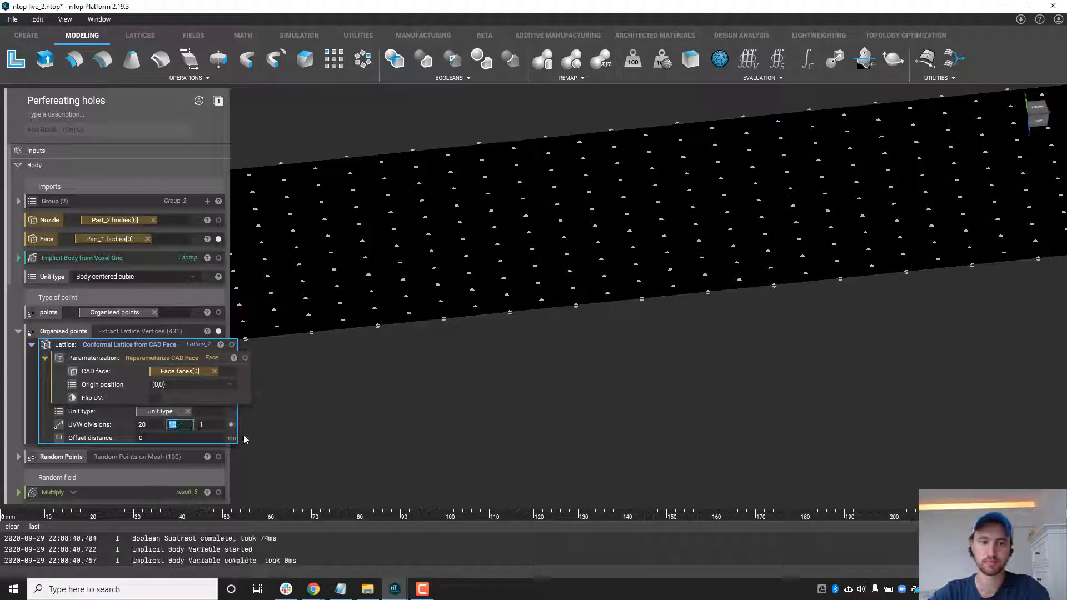
type("5")
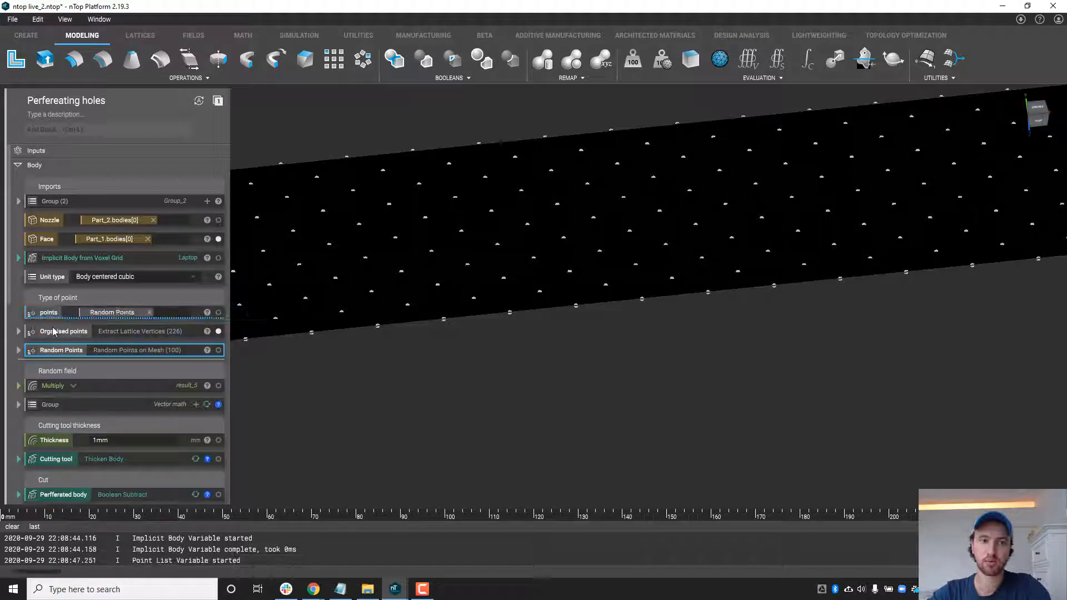
Expand Random Points and enter 100 relaxation iterations.
left_click(19, 350)
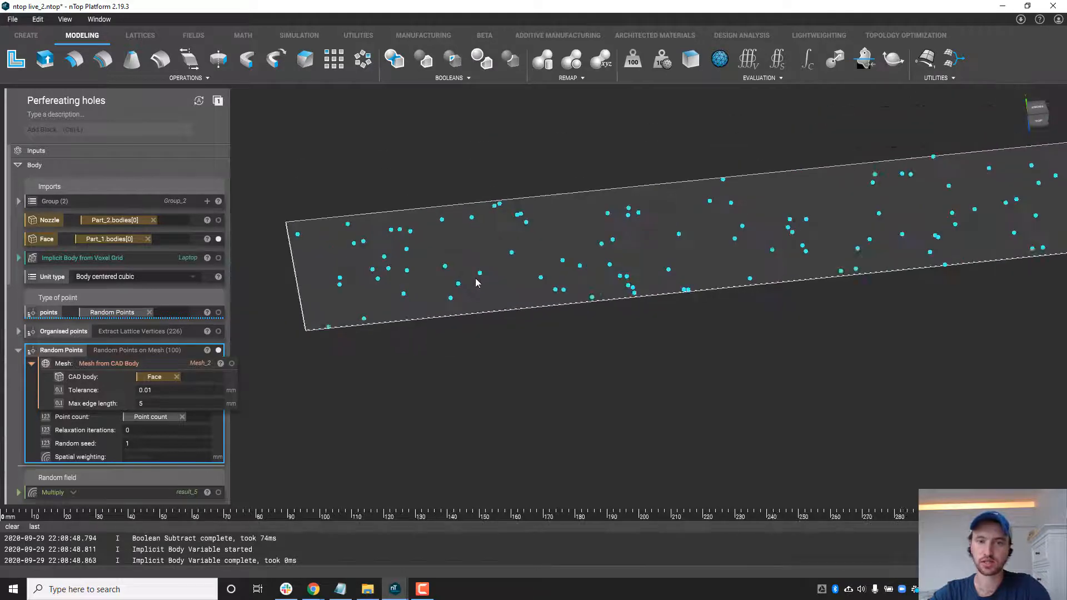
left_click(167, 430)
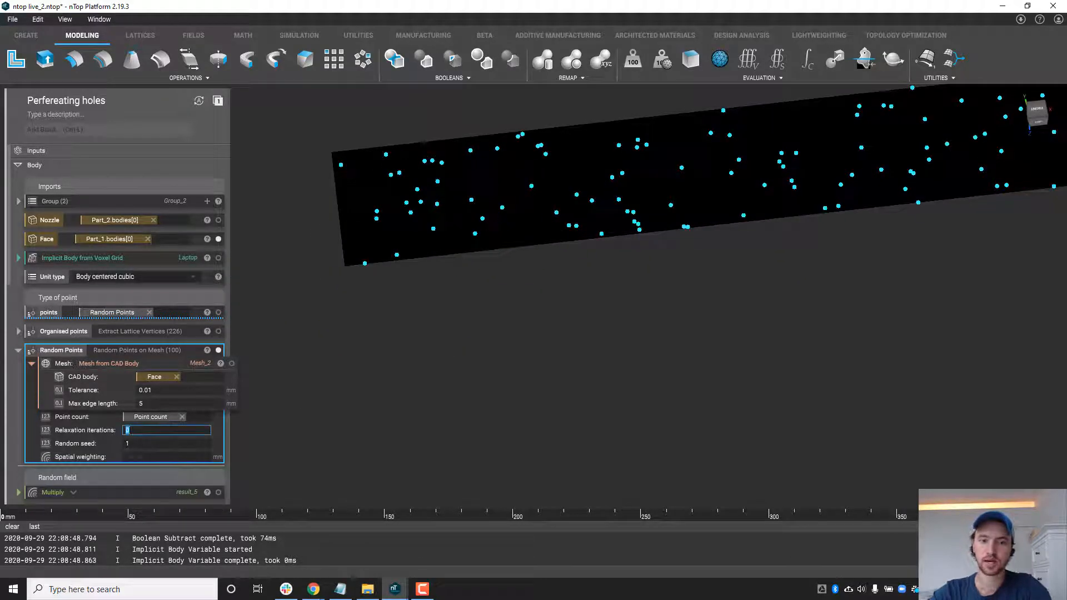
type("100")
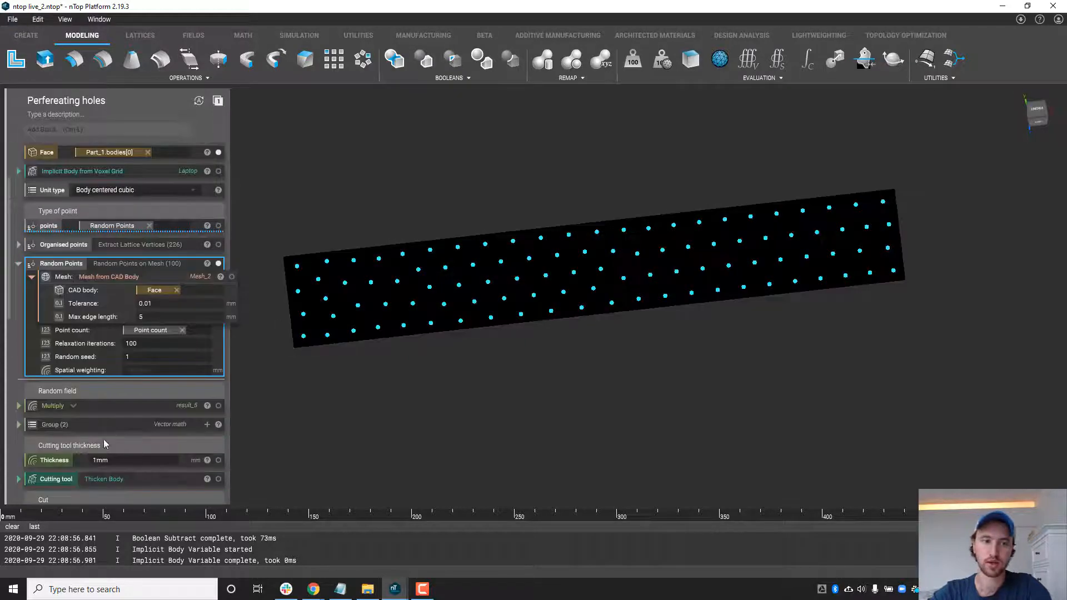
left_click(18, 406)
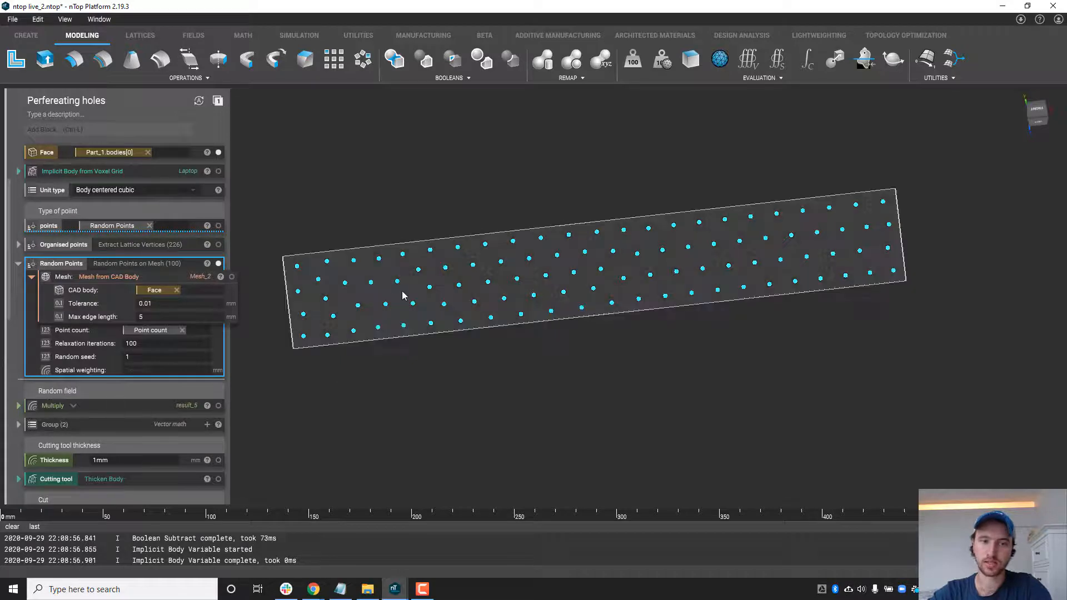
left_click(102, 369)
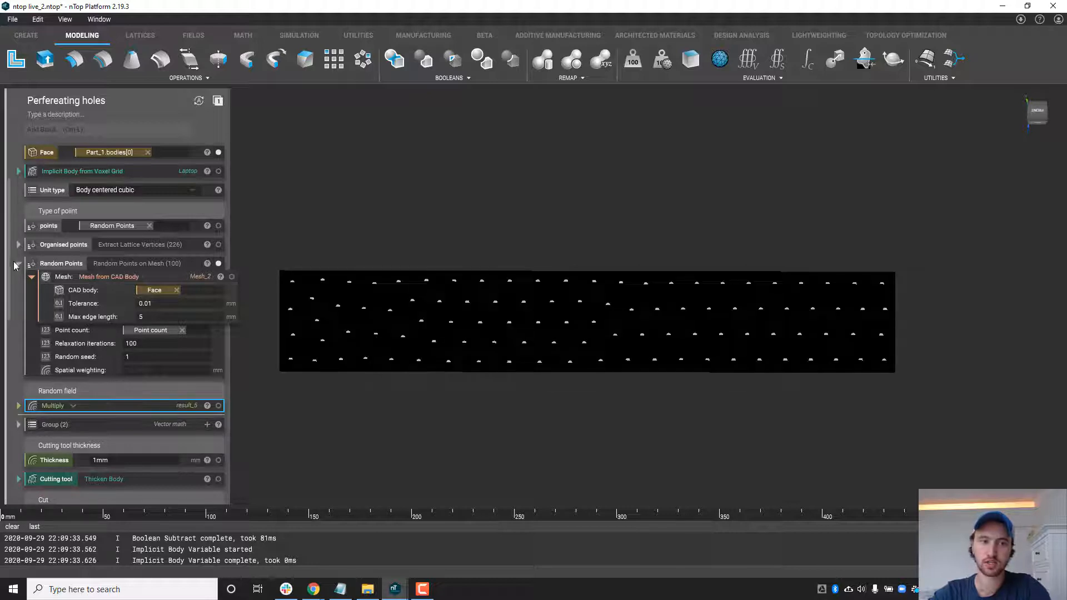
Collapse Random Points and show the perforated body result.
left_click(18, 263)
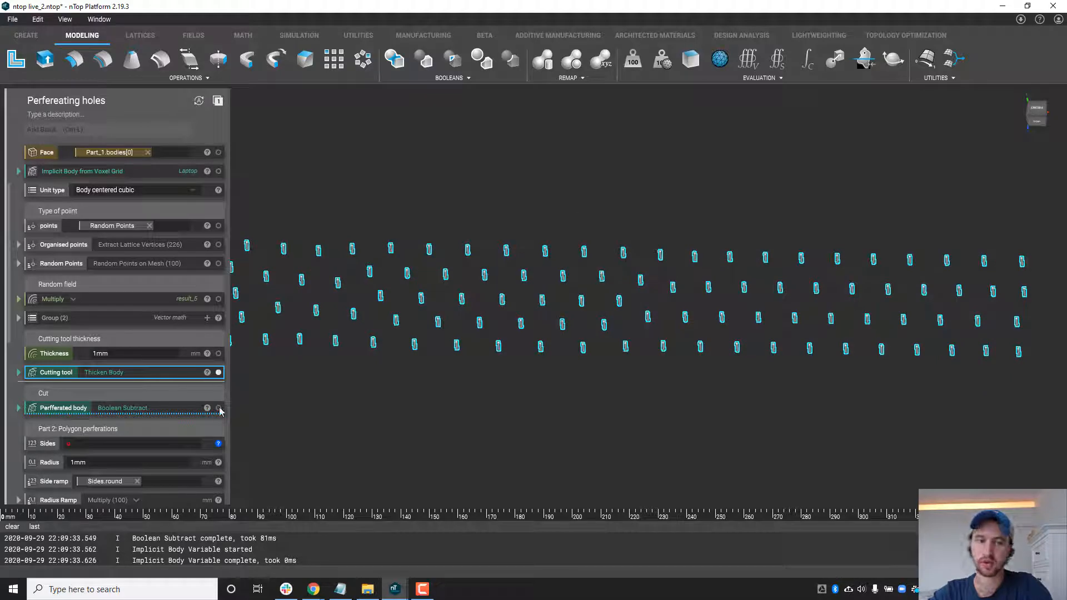
left_click(217, 407)
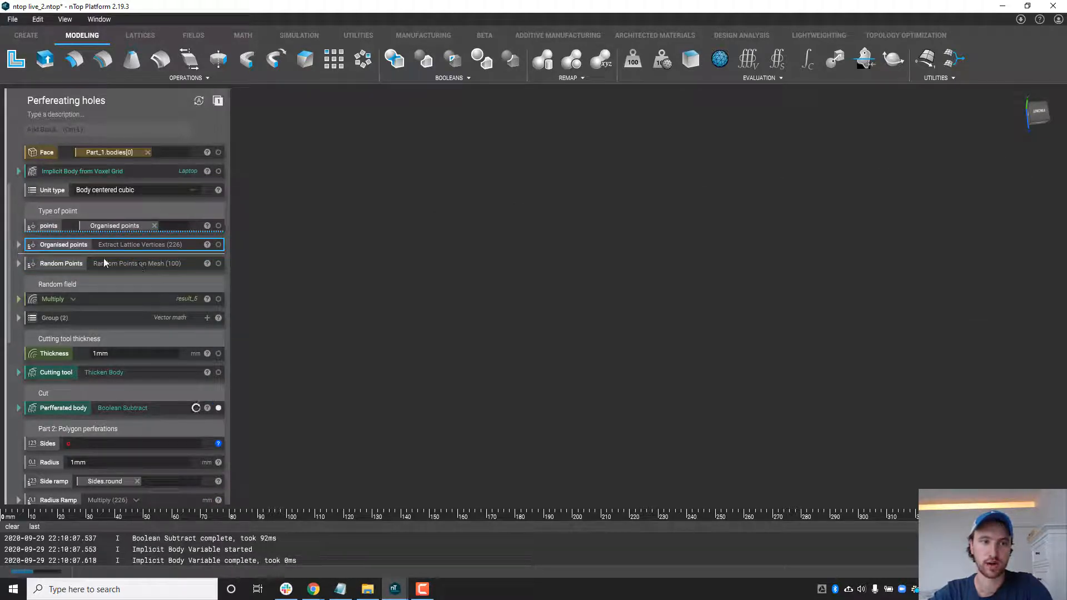
mouse_move(557, 336)
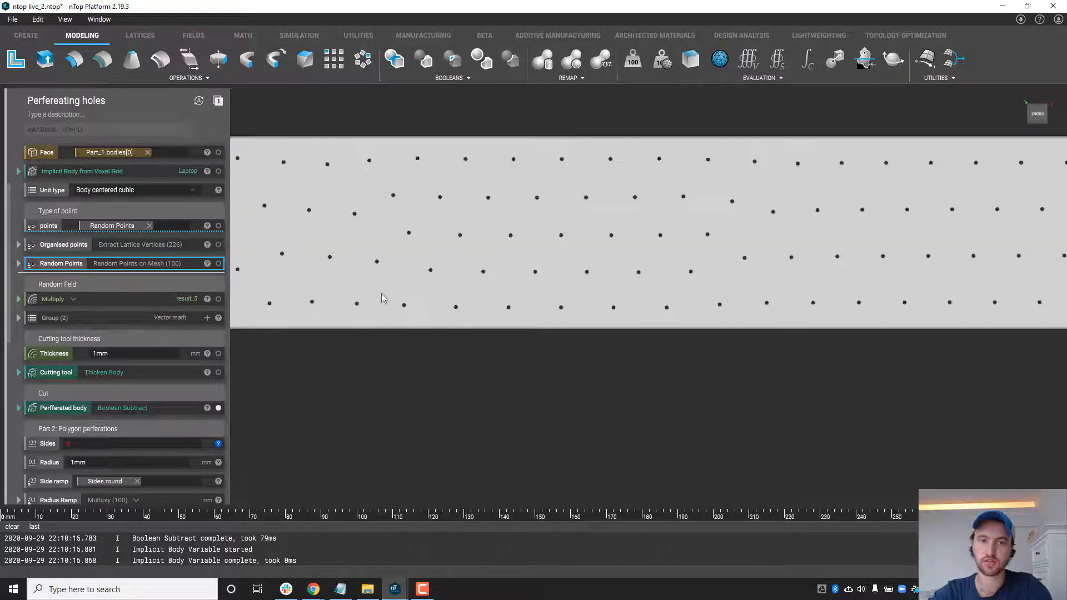
mouse_move(434, 274)
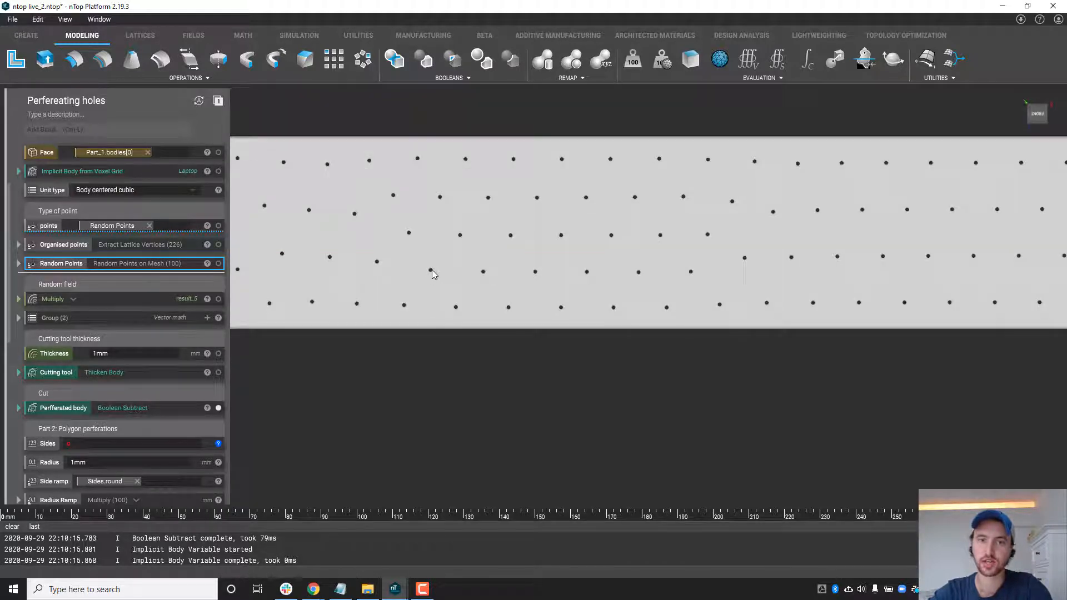
mouse_move(328, 324)
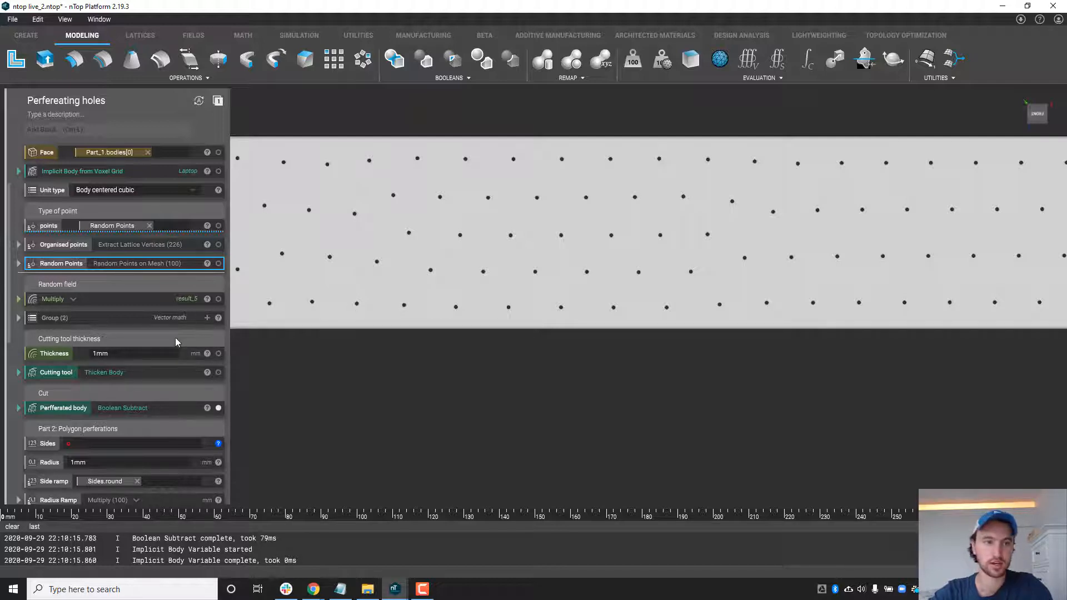
Scroll to Part 2: Polygon perforations and enter 5 in the Sides field.
scroll("down", 3)
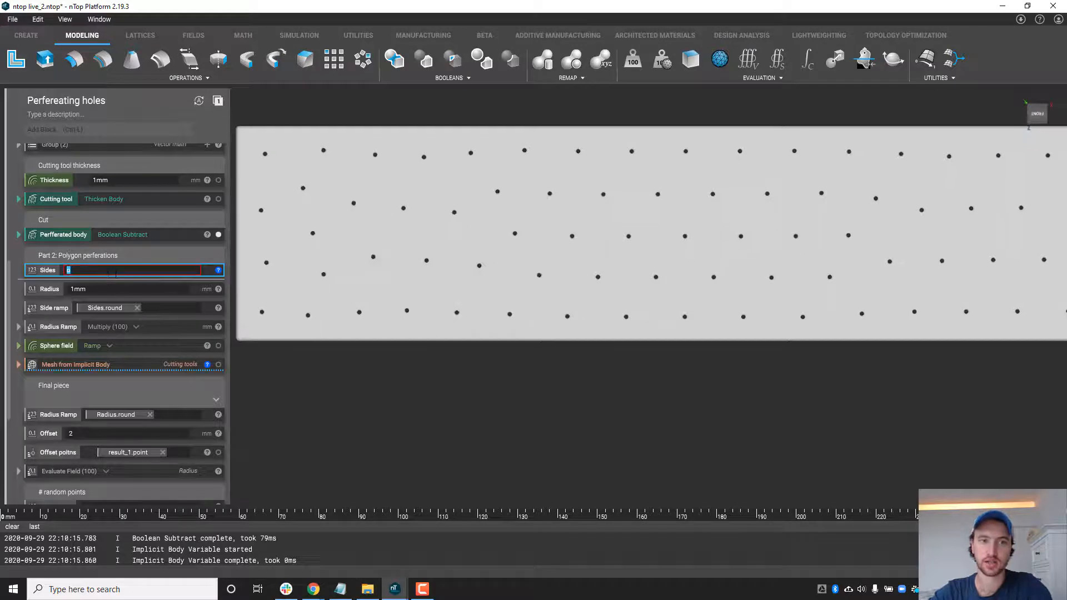
type("5")
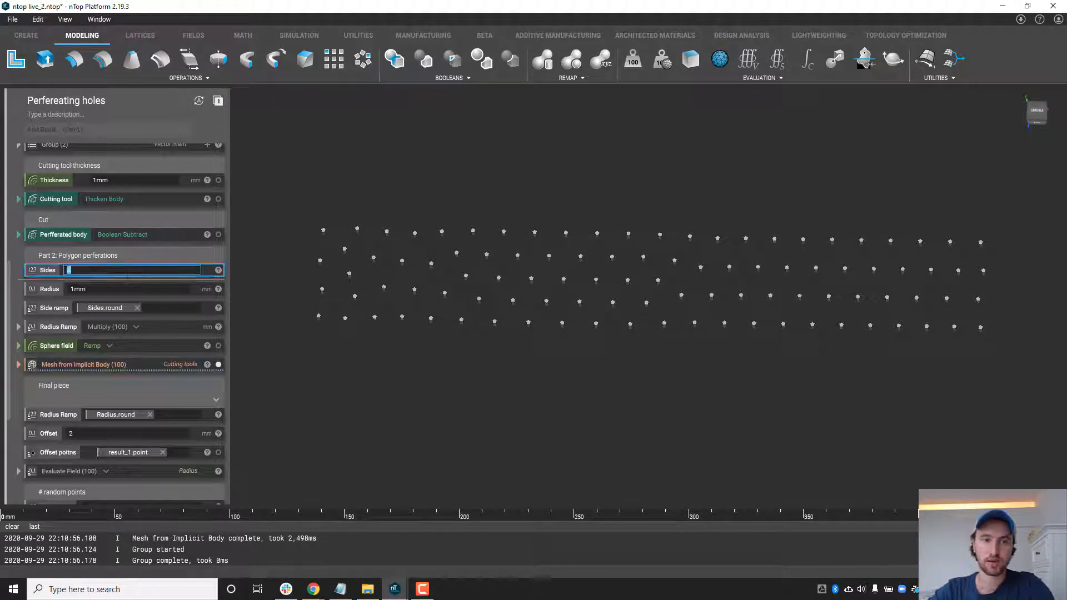
Confirm five sides for the polygon perforation cutting tools.
type("5")
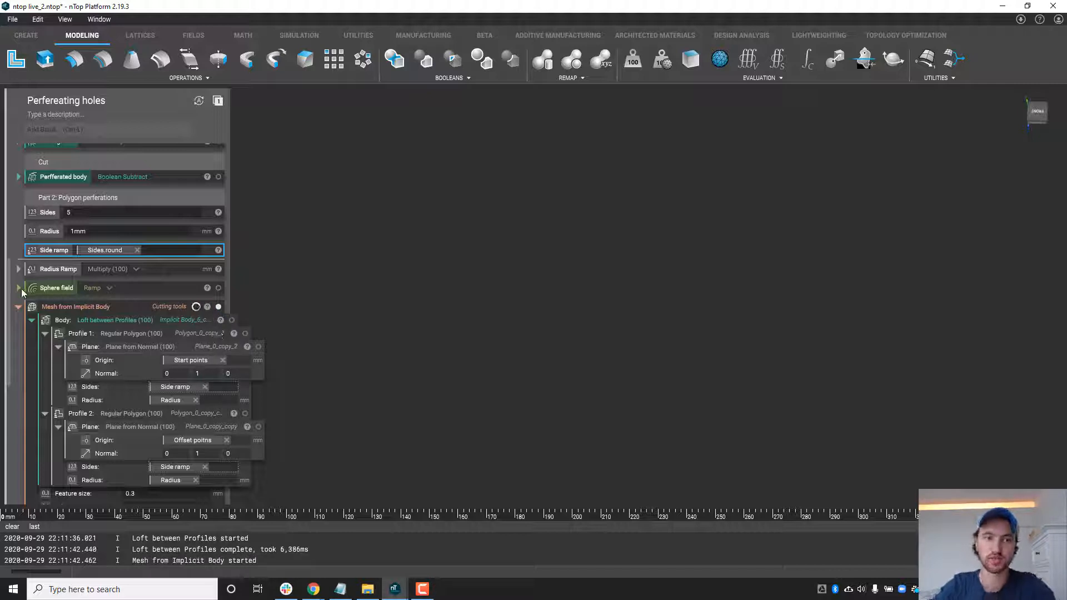
Expand the Sphere field ramp settings and pan across the polygon holes.
left_click(18, 287)
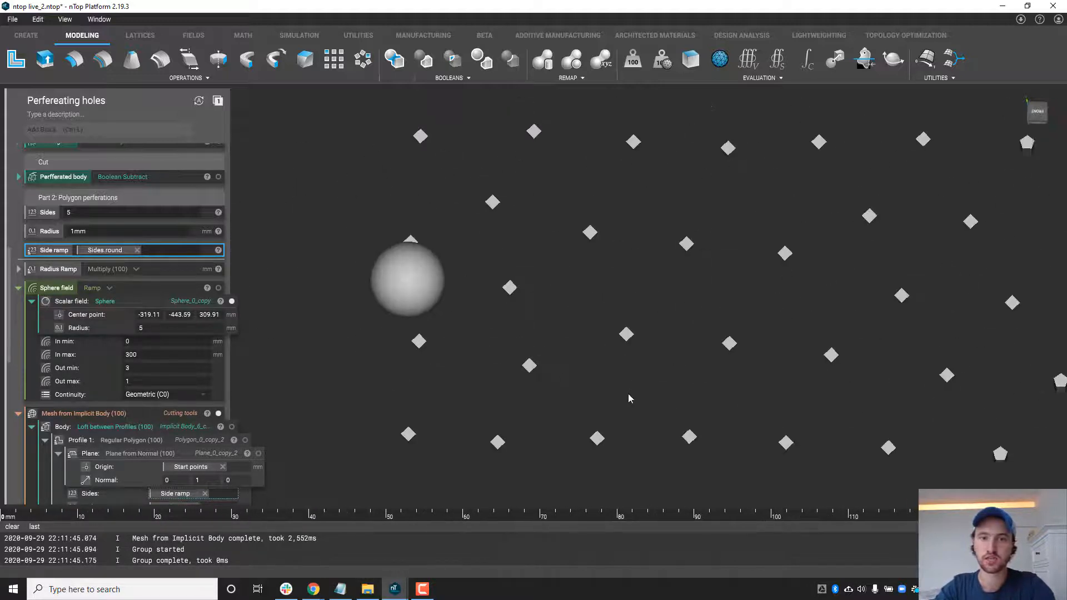
left_click_drag(630, 398, 497, 285)
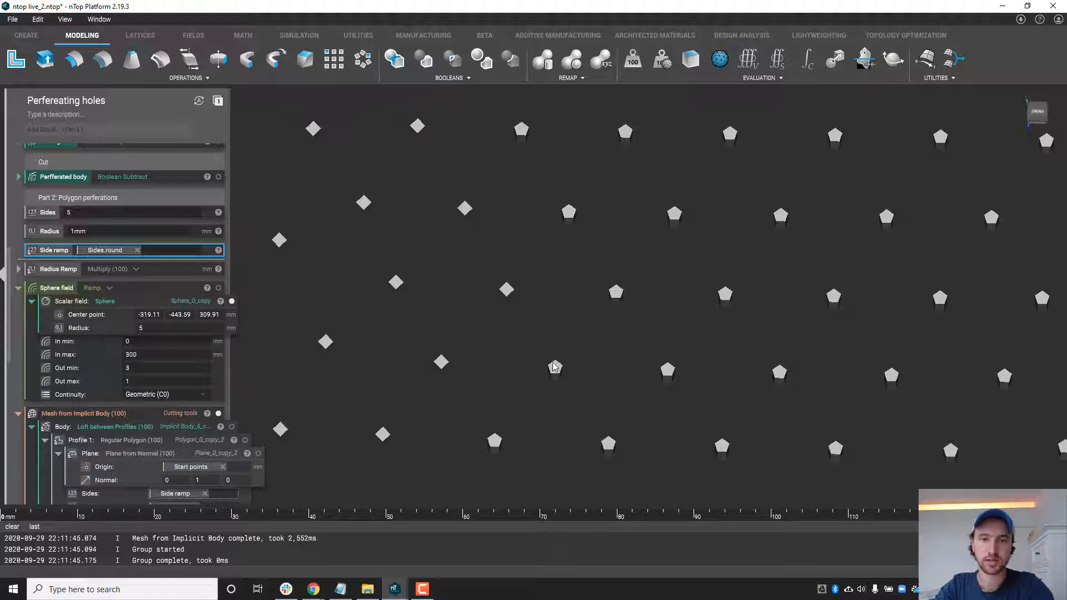
mouse_move(425, 143)
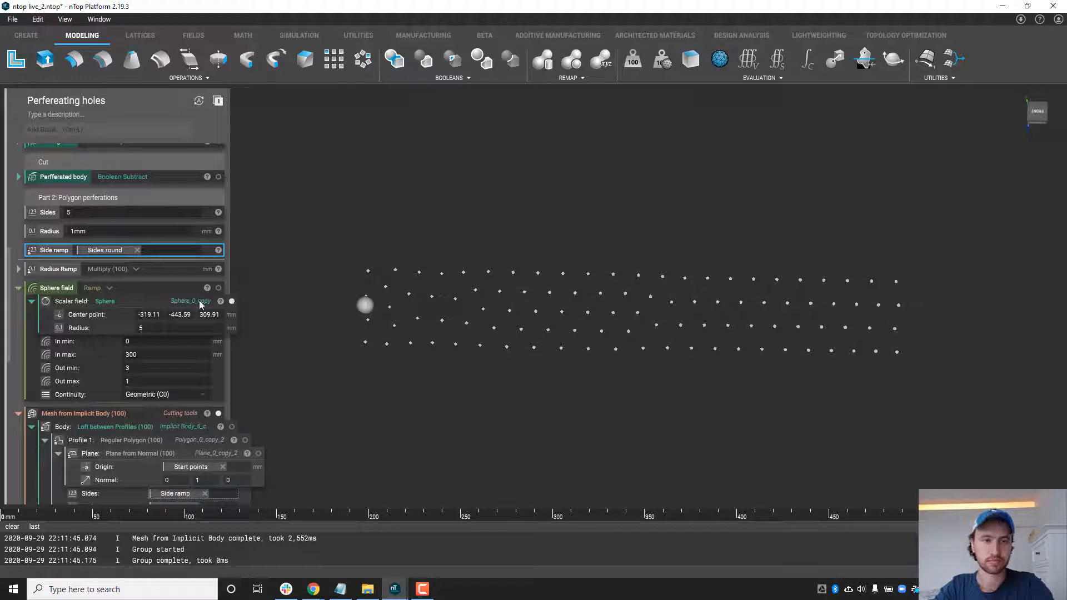
Collapse Sphere field and scroll down past the radius-ramped loft profiles.
left_click(18, 287)
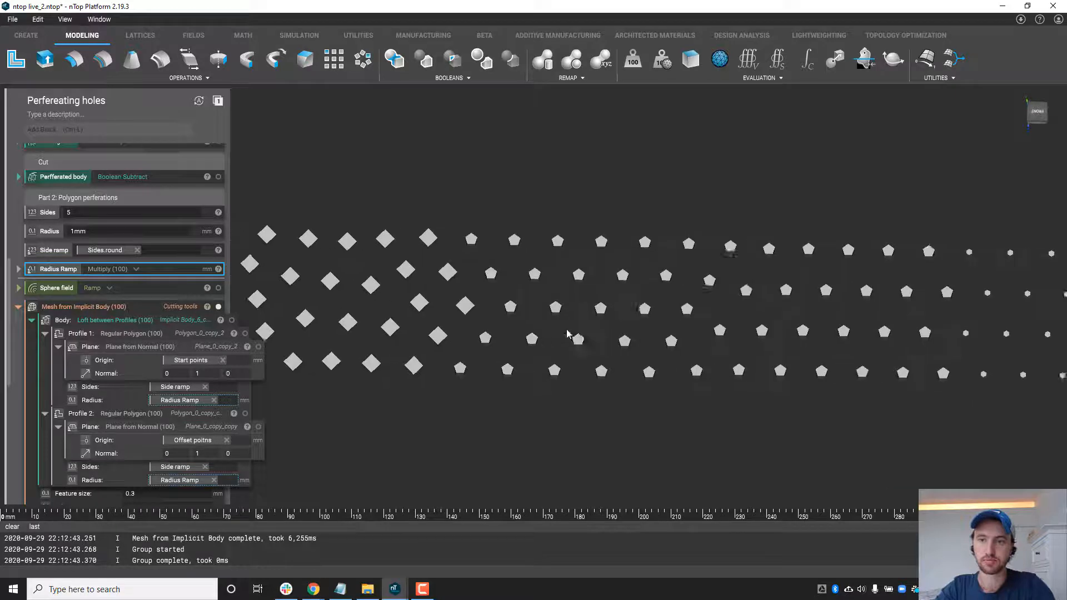
scroll("down", 3)
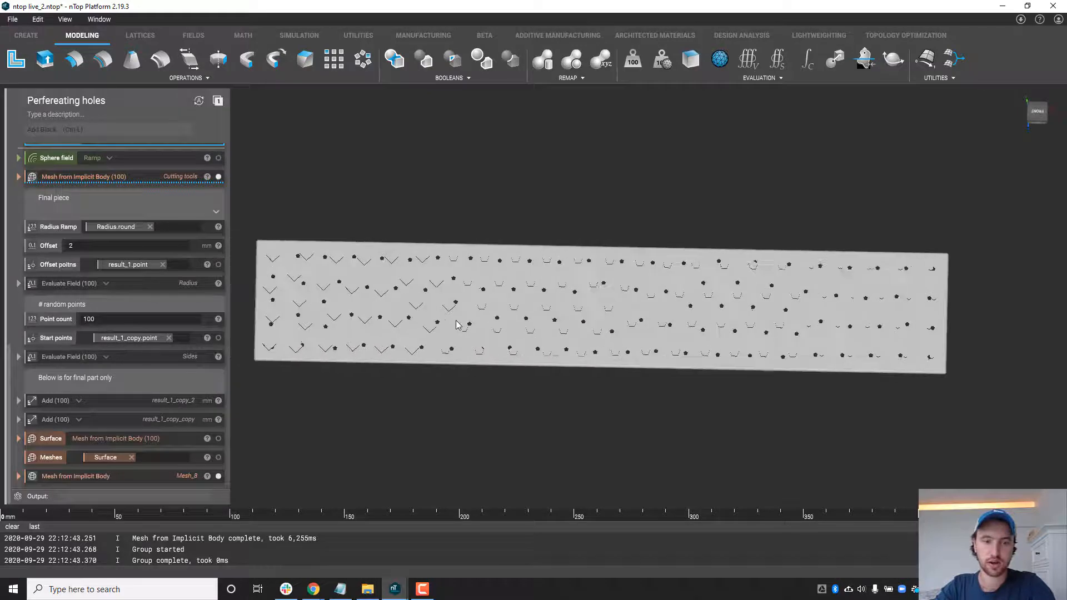
Display the final Mesh from Implicit Body of the perforated plate.
left_click(75, 475)
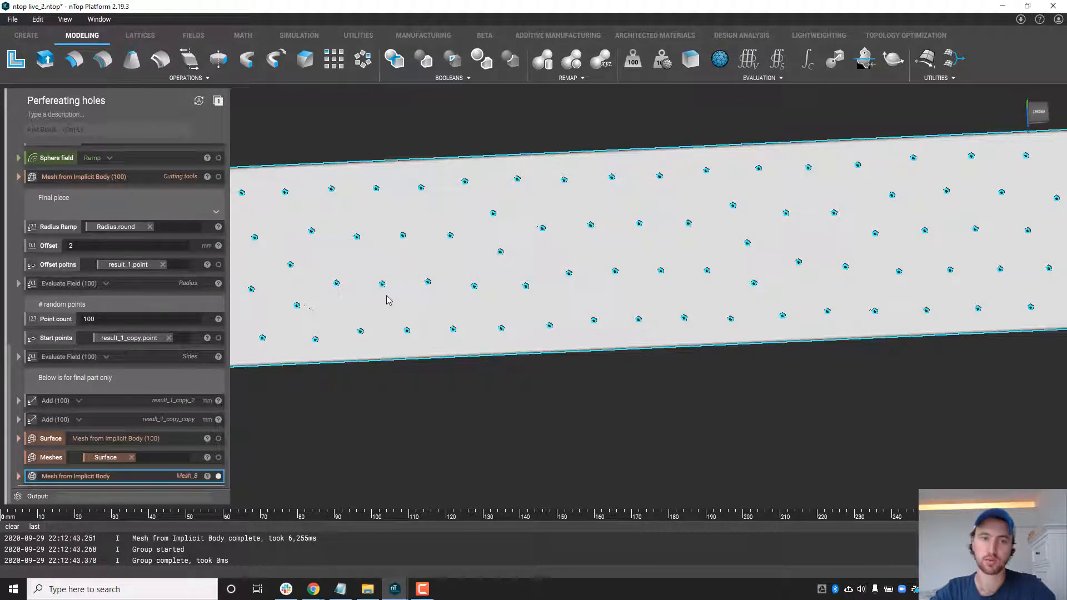
mouse_move(481, 325)
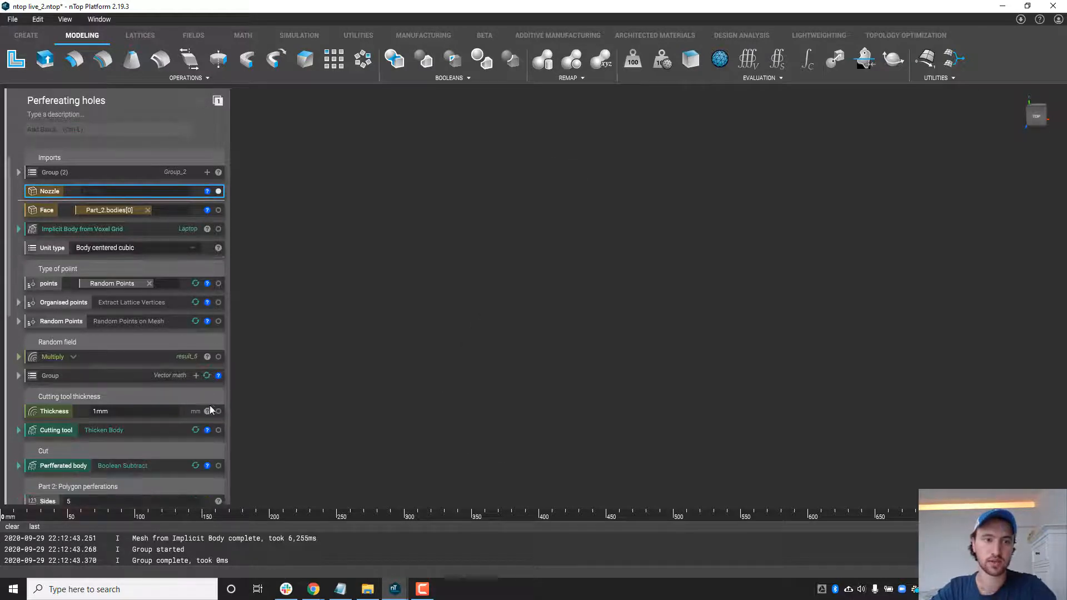
Set the nozzle cutting tools' thickness to 3mm, then bring up the Field-Driven Perforations notebook.
left_click(129, 411)
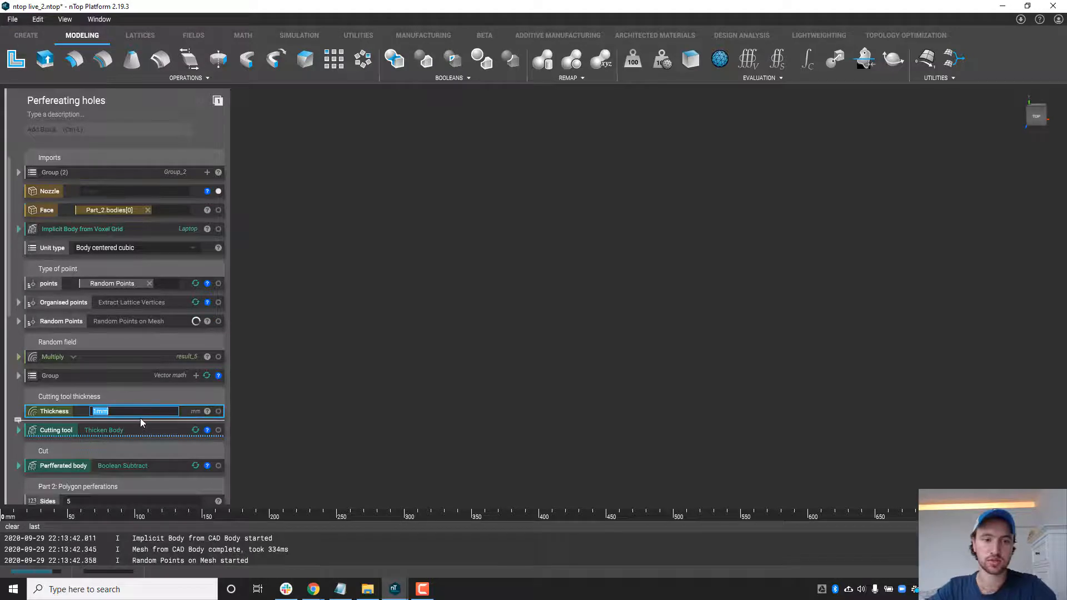
type("3mm")
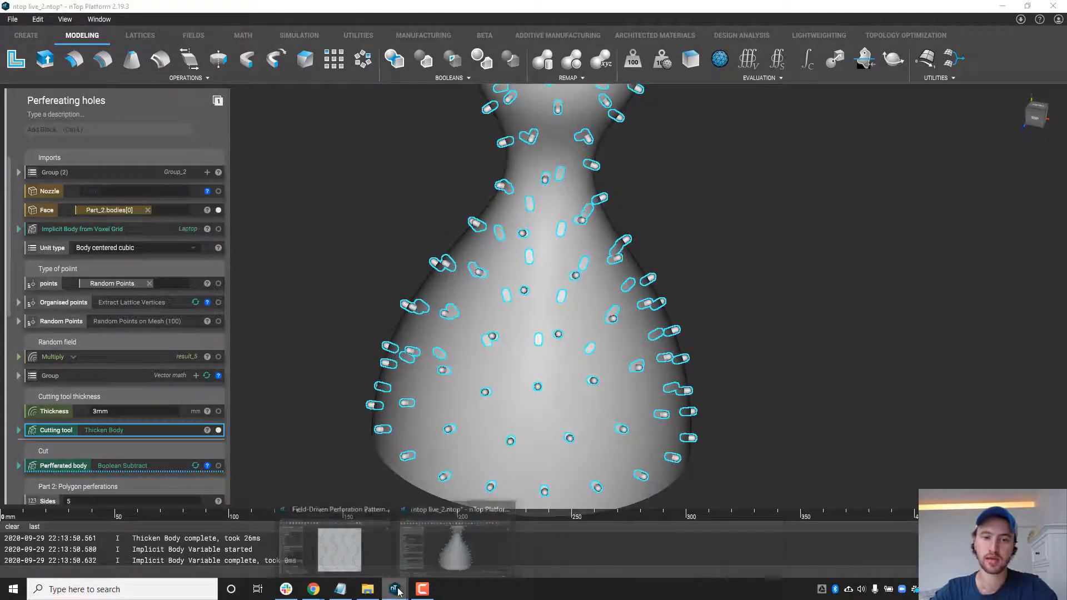
left_click(339, 544)
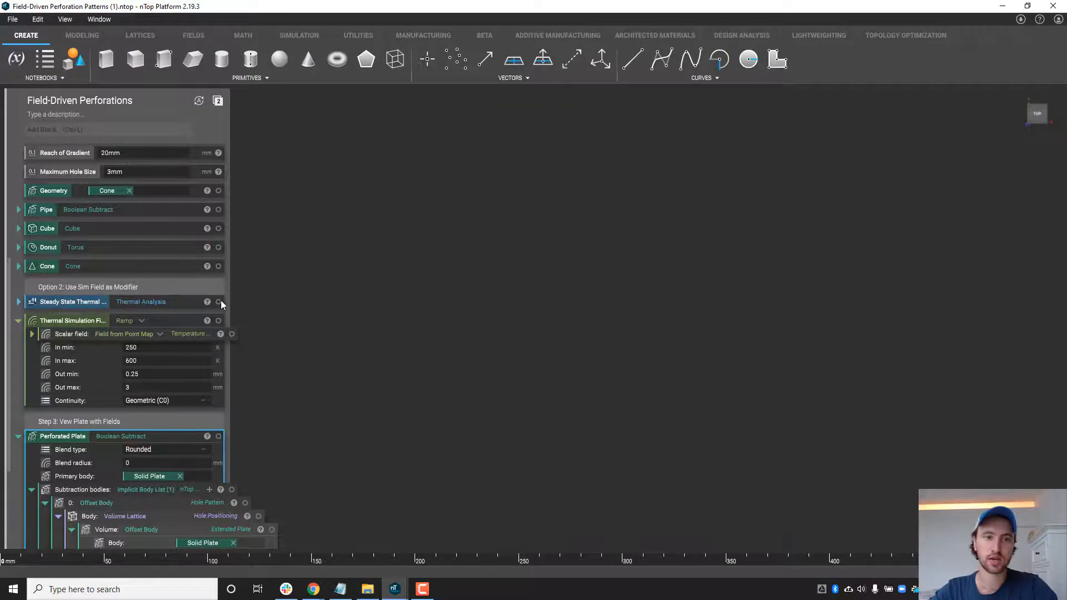
Show the Steady State Thermal temperature field over the plate.
left_click(218, 301)
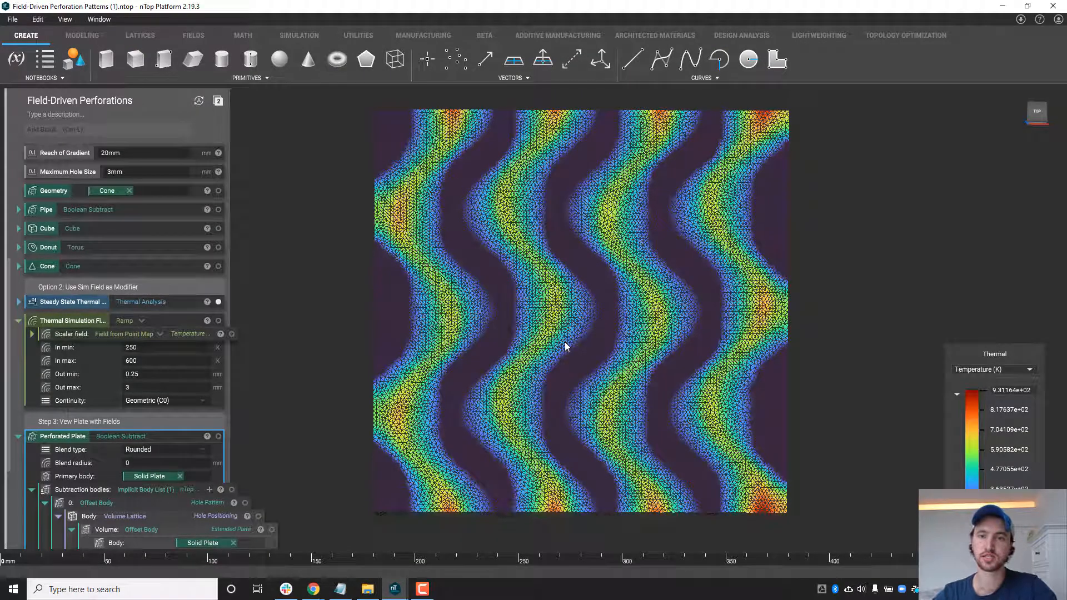
mouse_move(506, 422)
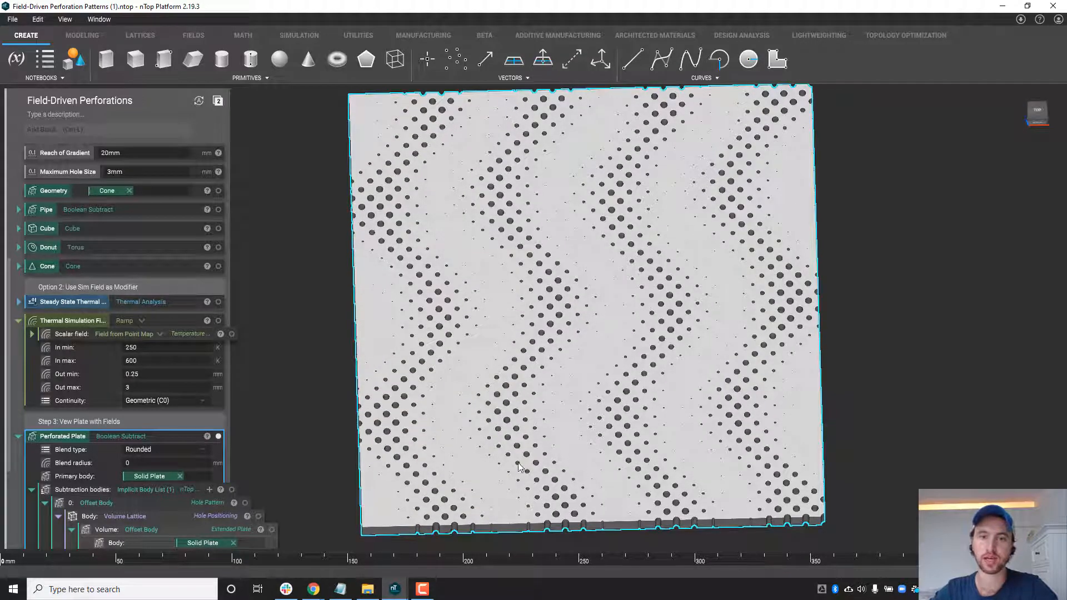
mouse_move(674, 313)
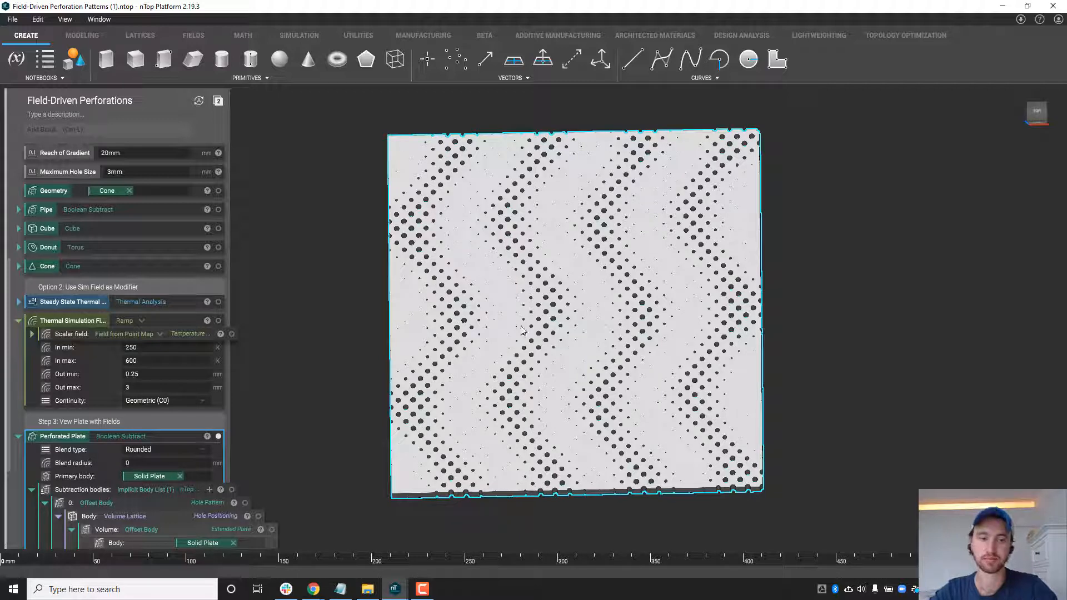
mouse_move(507, 398)
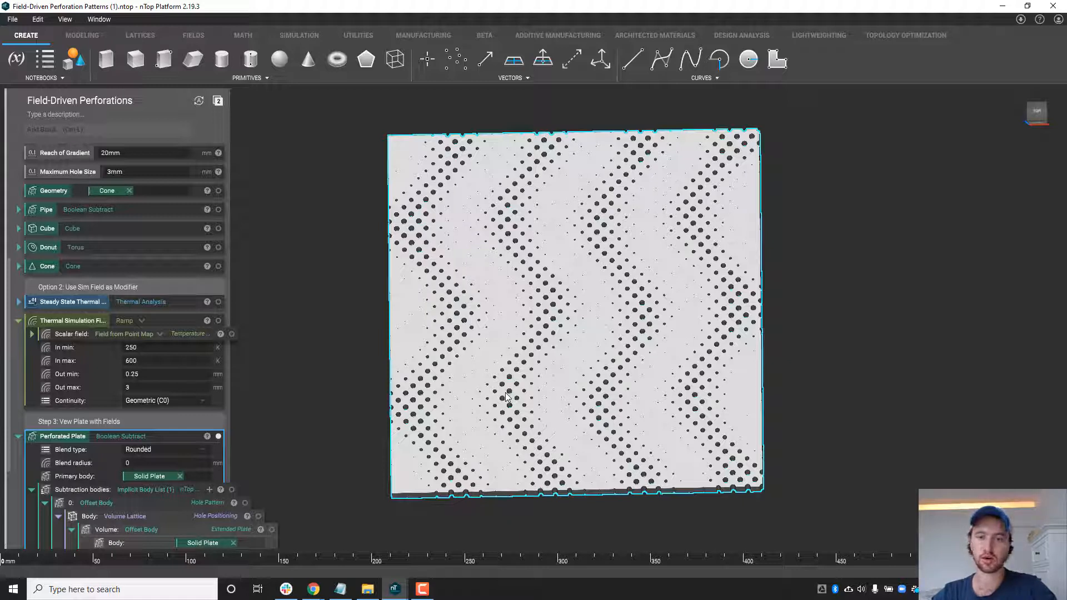
mouse_move(498, 409)
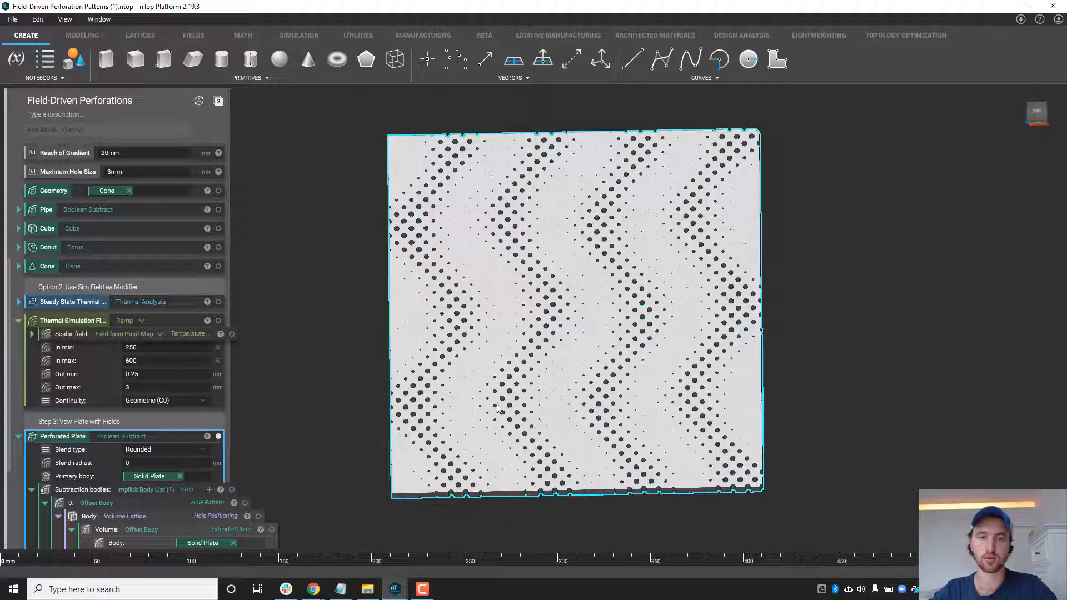